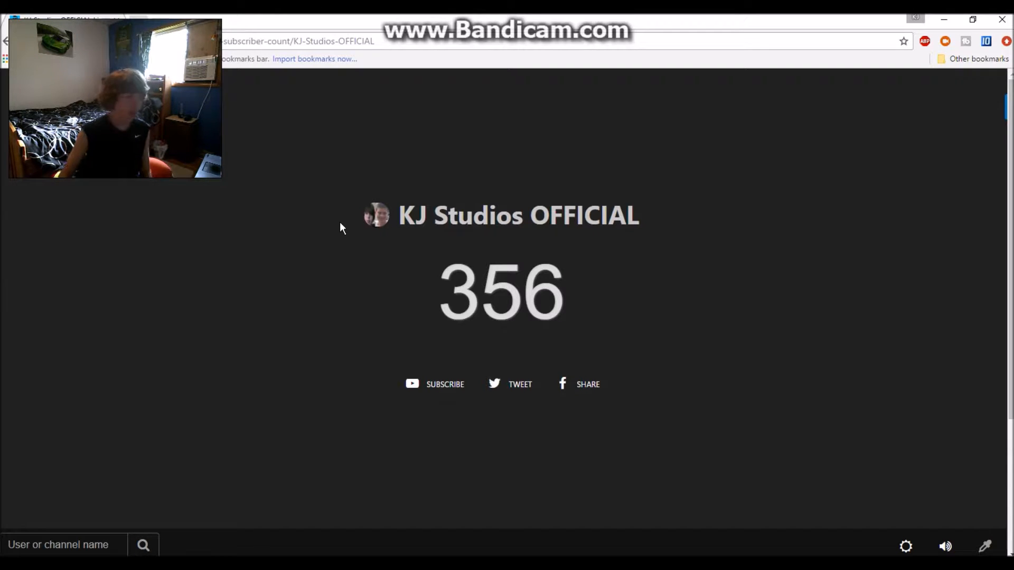
# Step: Show the channel's Subscribers list under Community, totalling 356 subscribers
pyautogui.click(298, 42)
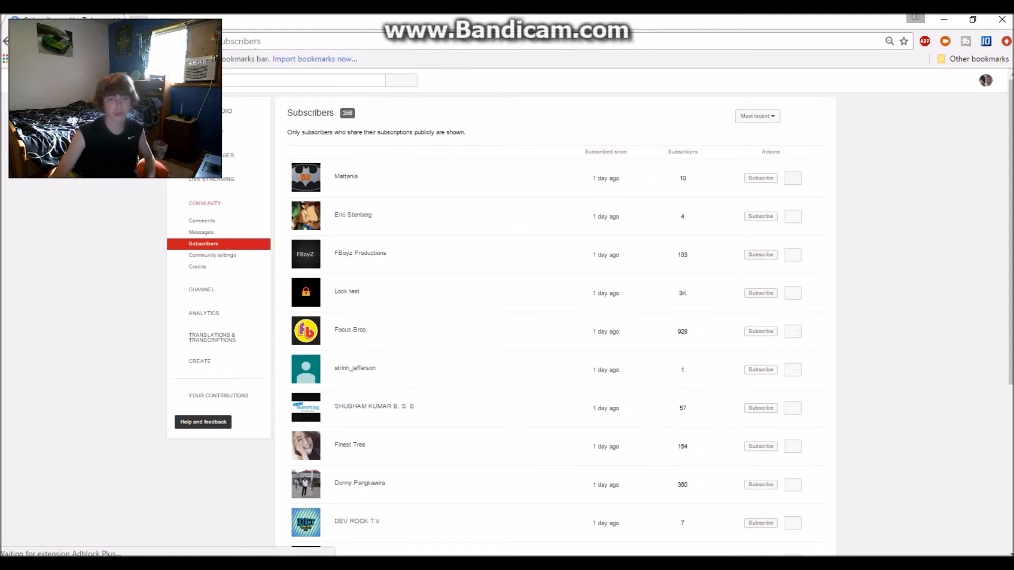
pyautogui.moveTo(514, 178)
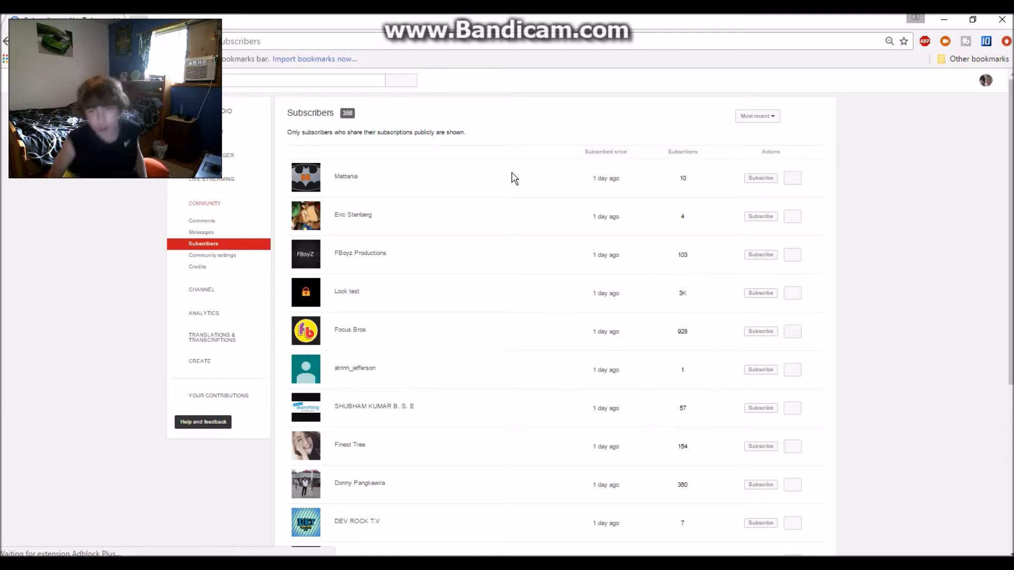
pyautogui.moveTo(382, 223)
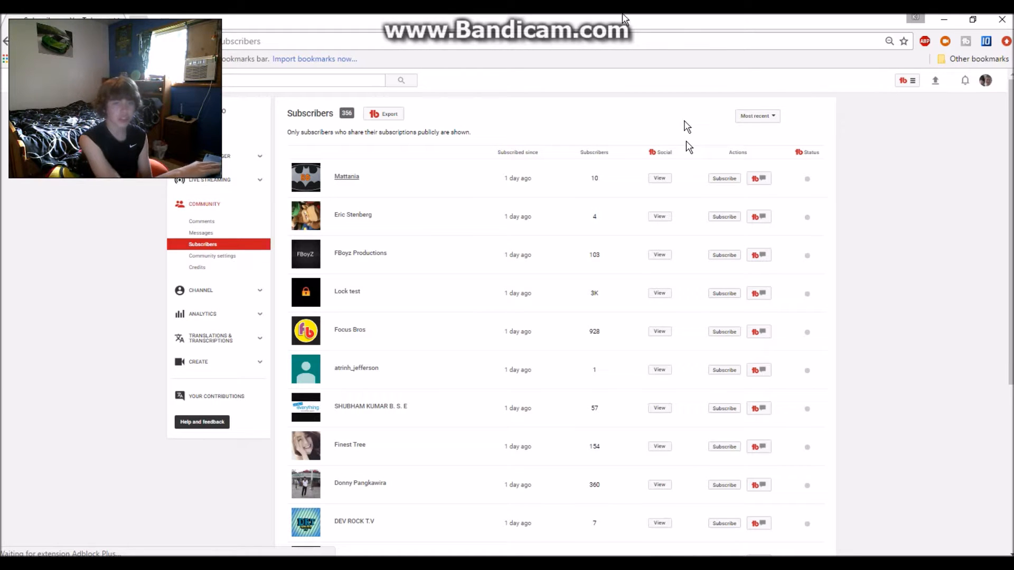
pyautogui.moveTo(345, 181)
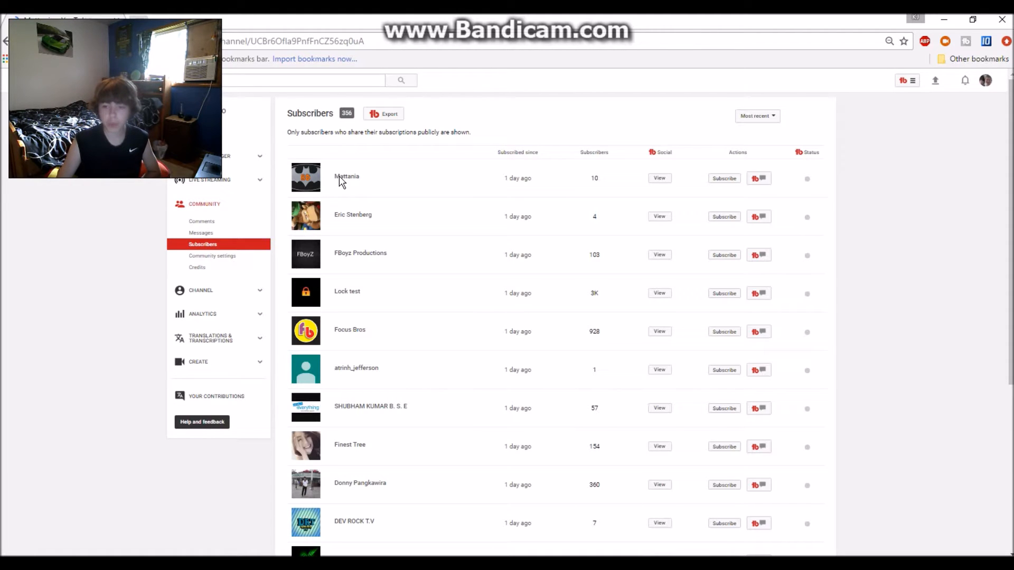
pyautogui.click(346, 176)
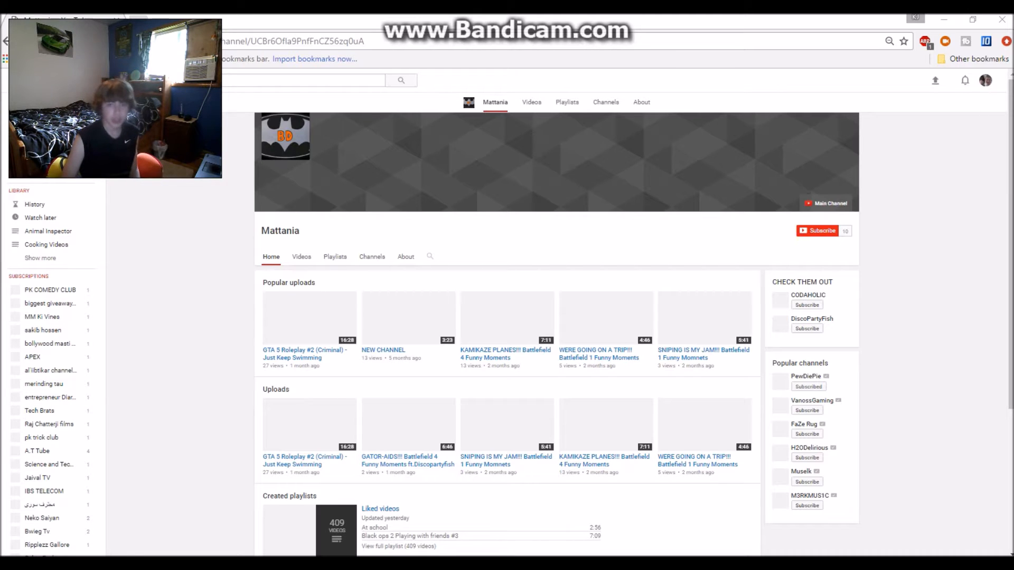
pyautogui.scroll(3)
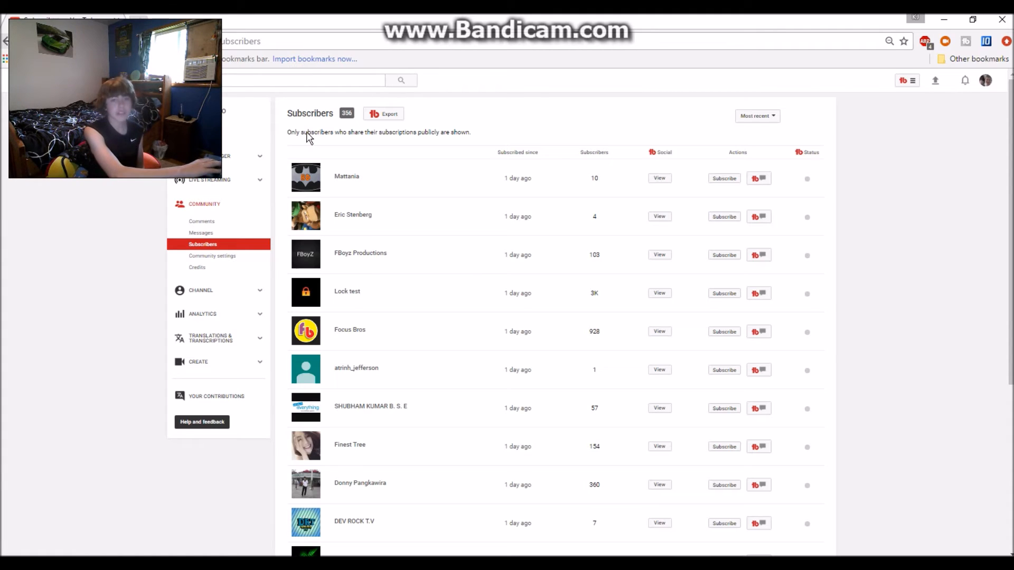
pyautogui.moveTo(593, 219)
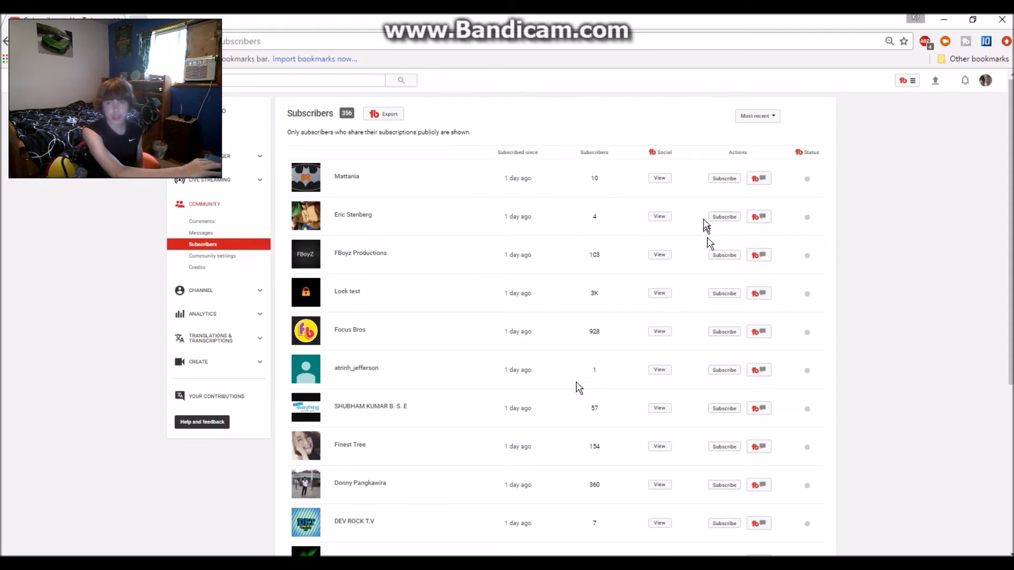
pyautogui.moveTo(528, 223)
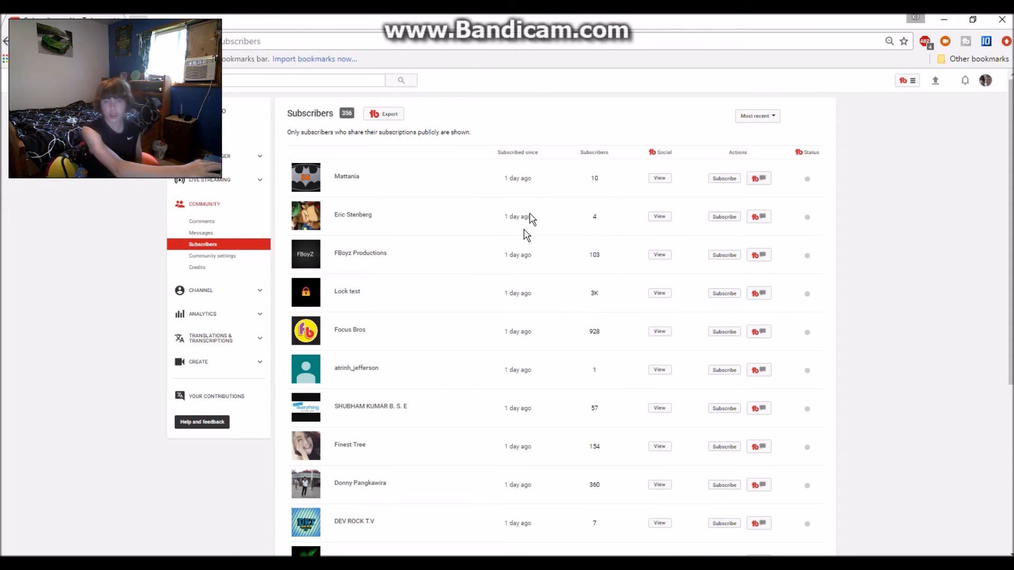